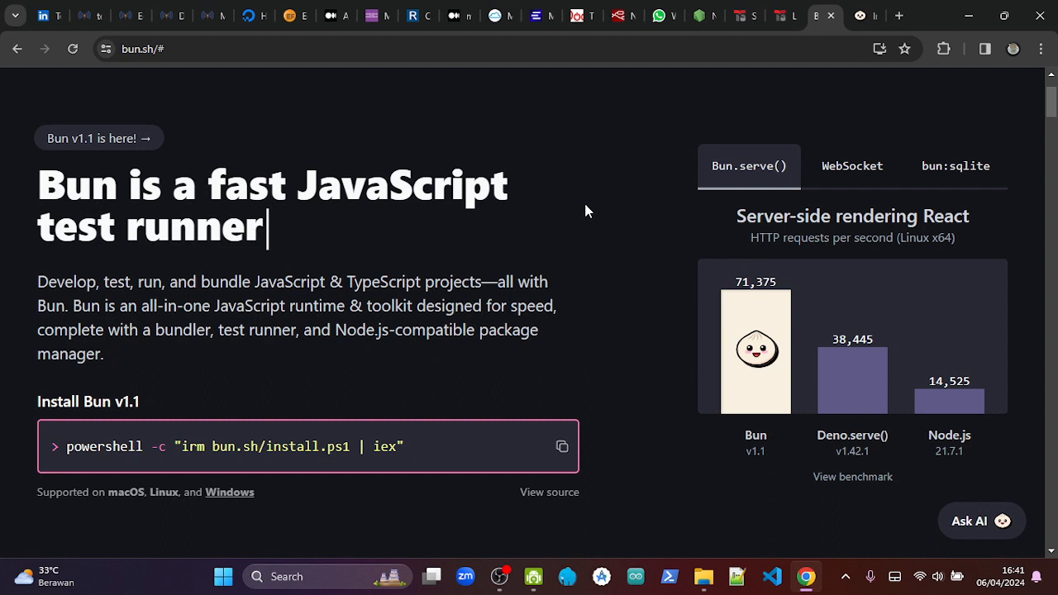
pyautogui.moveTo(575, 473)
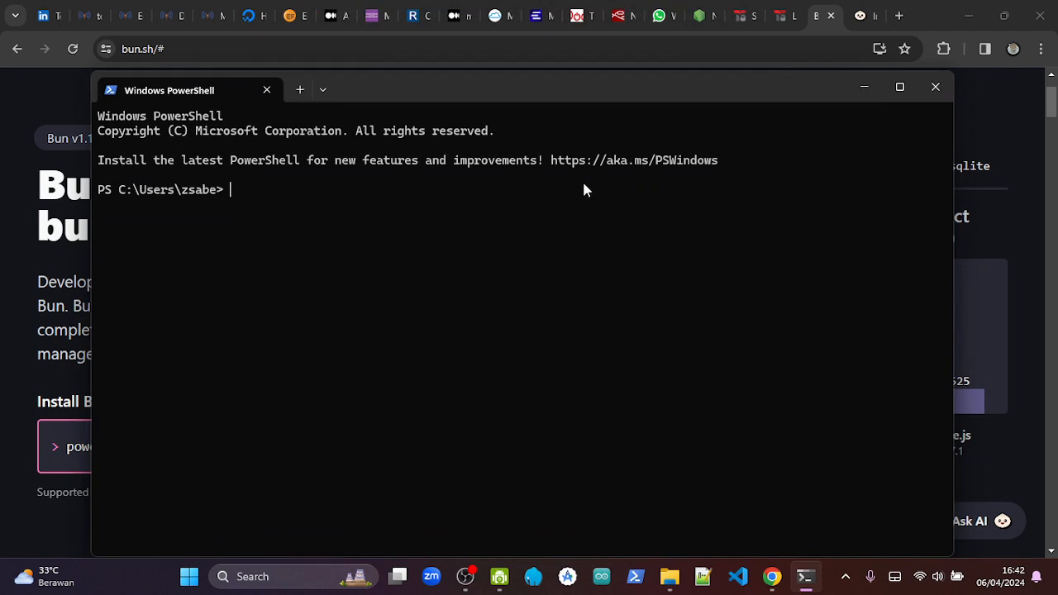
# Run powershell -c "irm bun.sh/install.ps1 | iex" to install Bun 1.1.2.
pyautogui.write('powershell -c "irm bun.sh/install.ps1 | iex"')
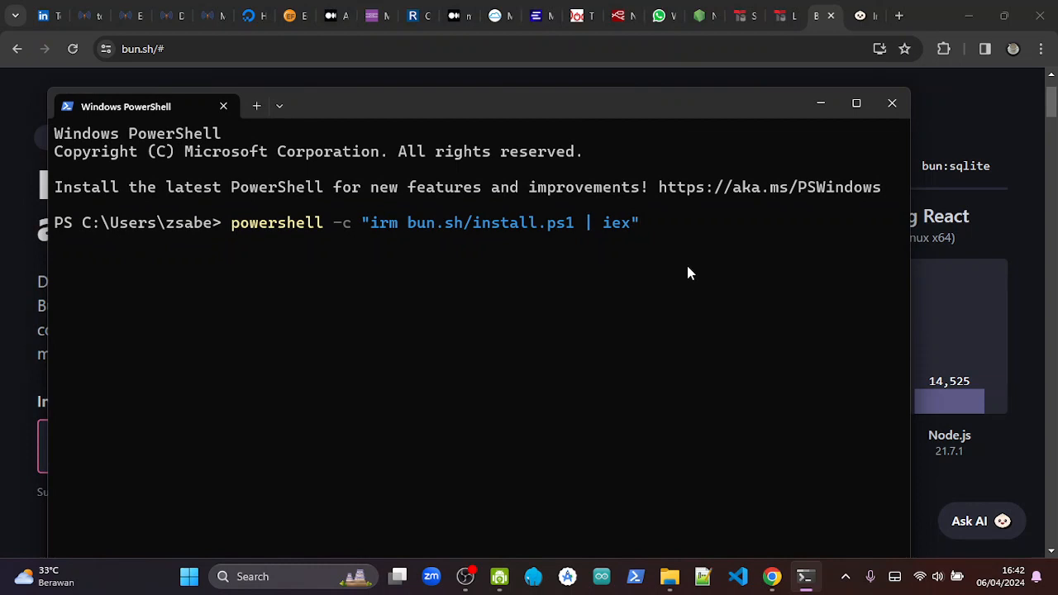
pyautogui.press('Enter')
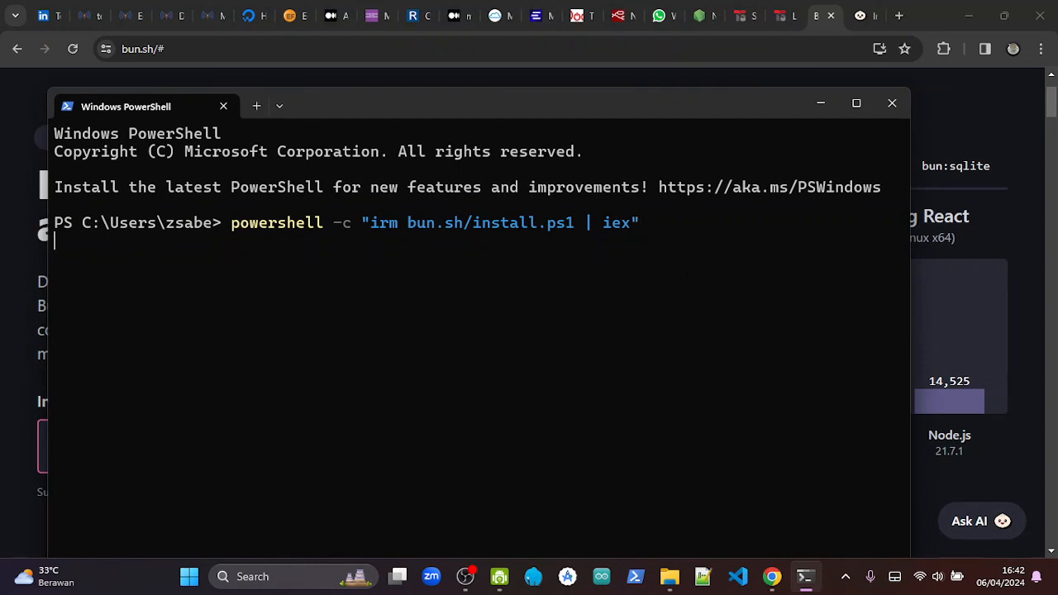
pyautogui.press('enter')
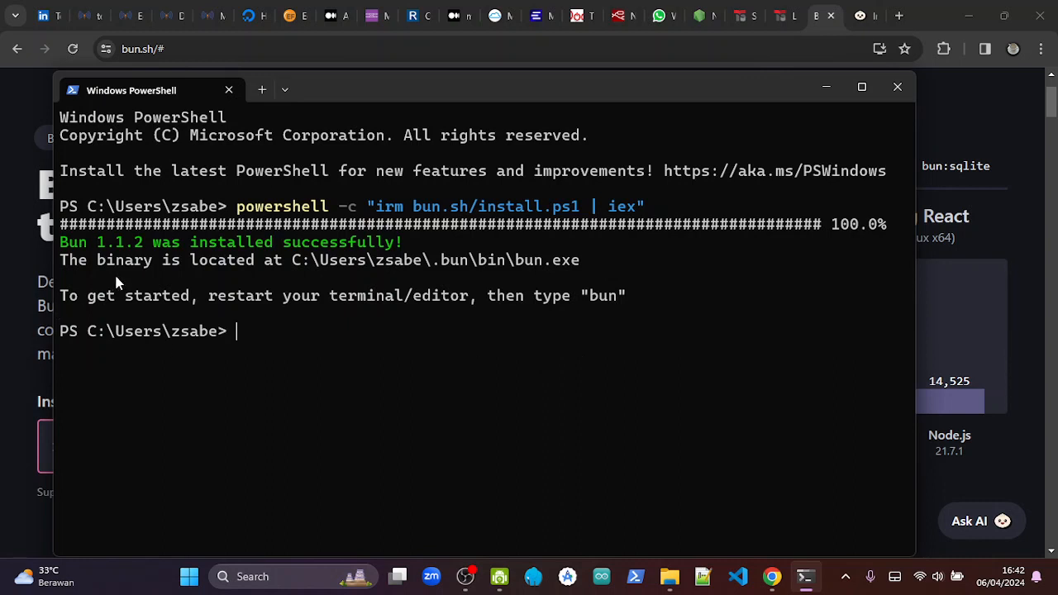
pyautogui.moveTo(577, 267)
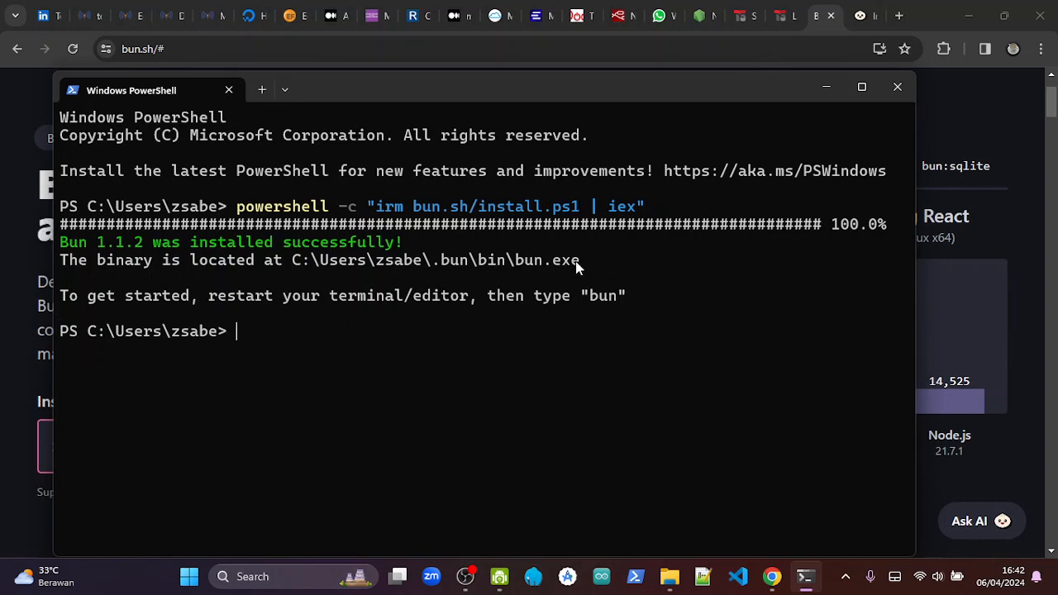
pyautogui.moveTo(335, 361)
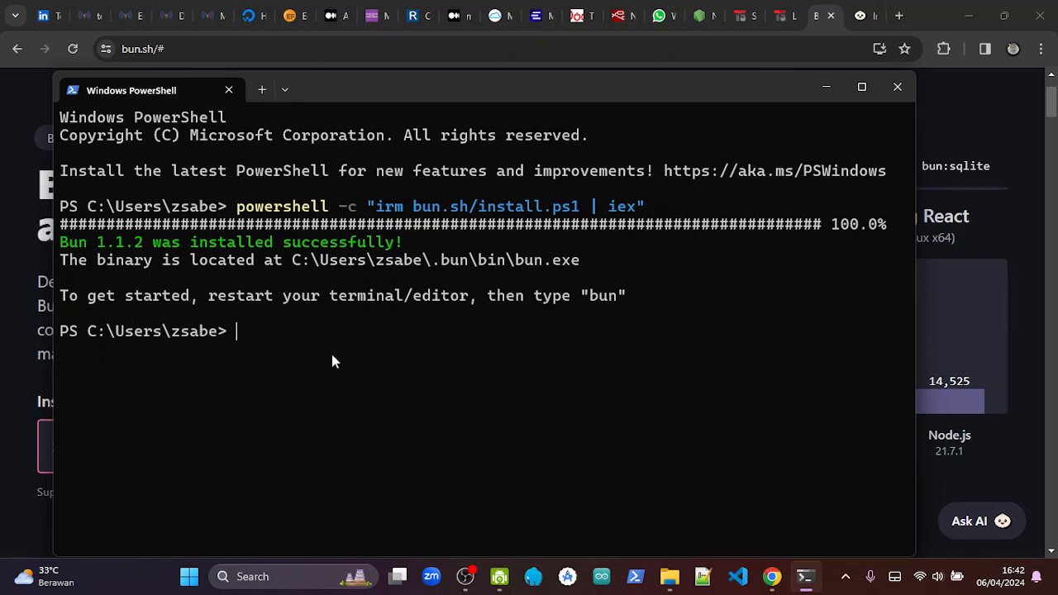
pyautogui.moveTo(277, 314)
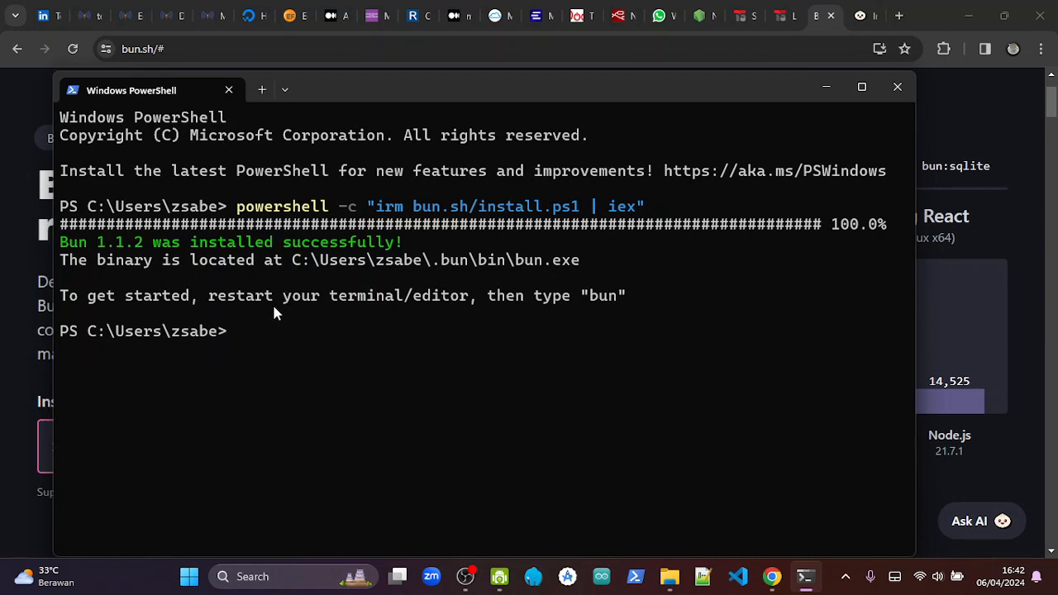
pyautogui.moveTo(484, 301)
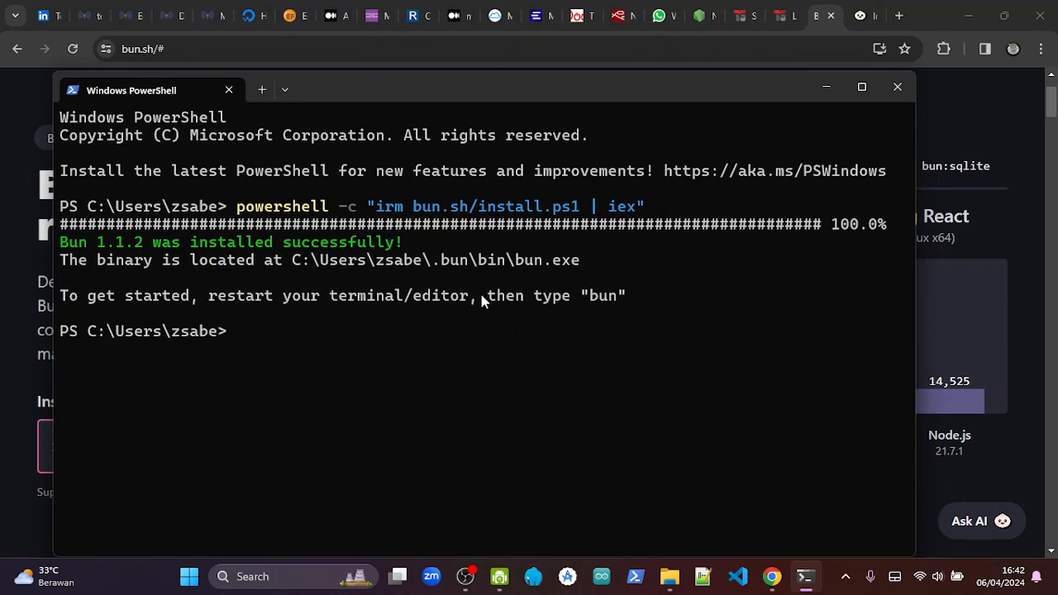
pyautogui.moveTo(277, 346)
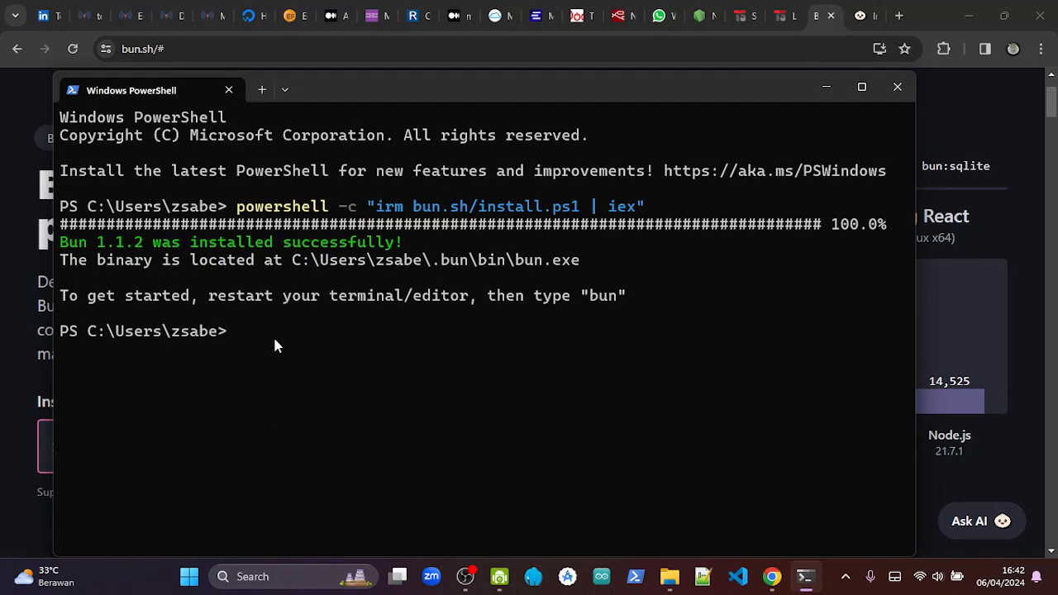
# Run bun and scroll through its usage and command list.
pyautogui.write('bun')
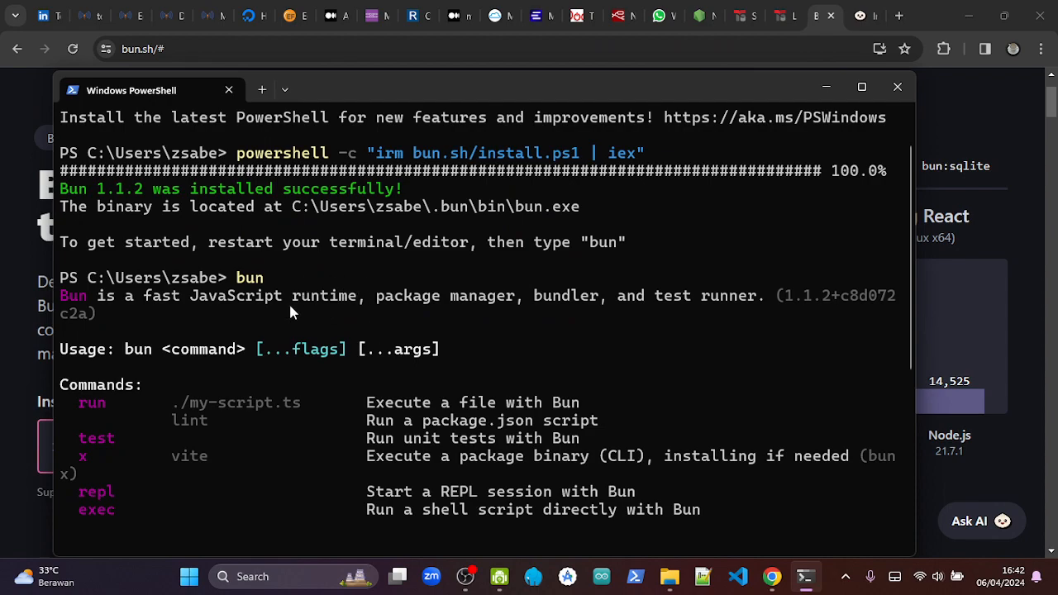
pyautogui.scroll(-3)
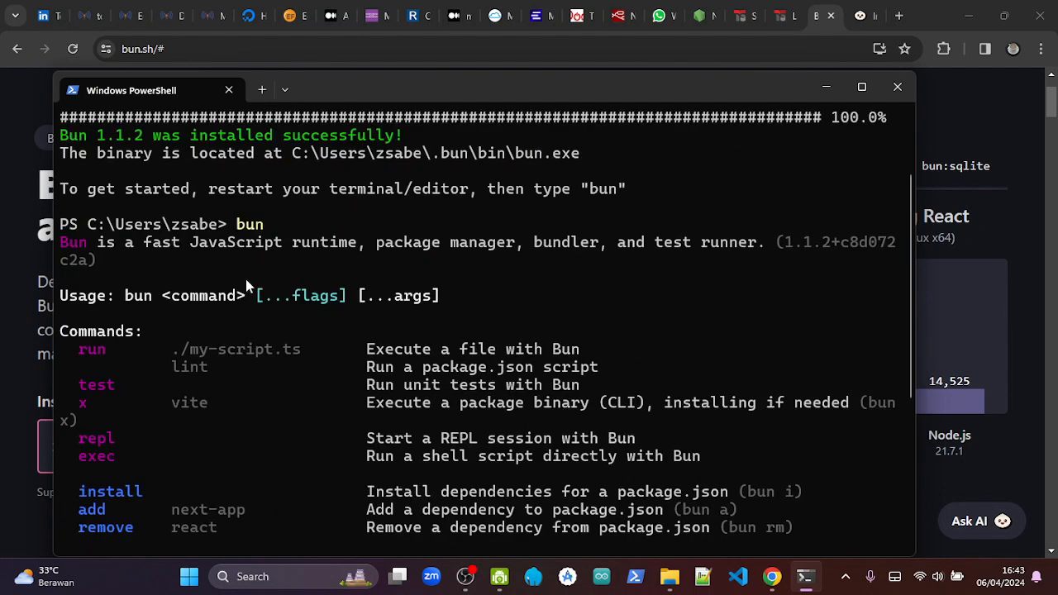
pyautogui.moveTo(235, 364)
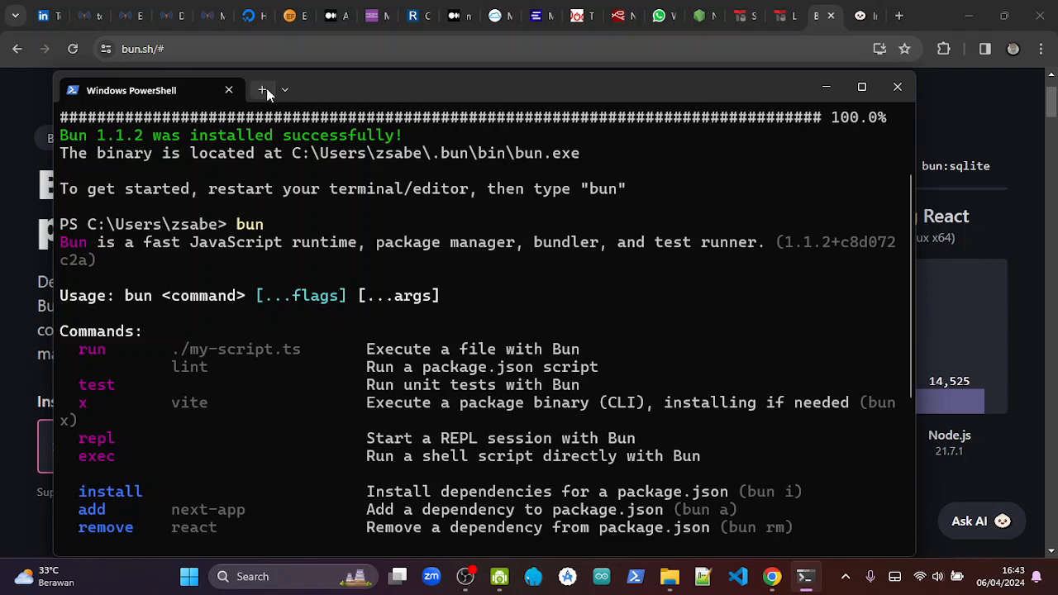
# In a new PowerShell tab, run bun and bun --version to confirm 1.1.2.
pyautogui.click(262, 89)
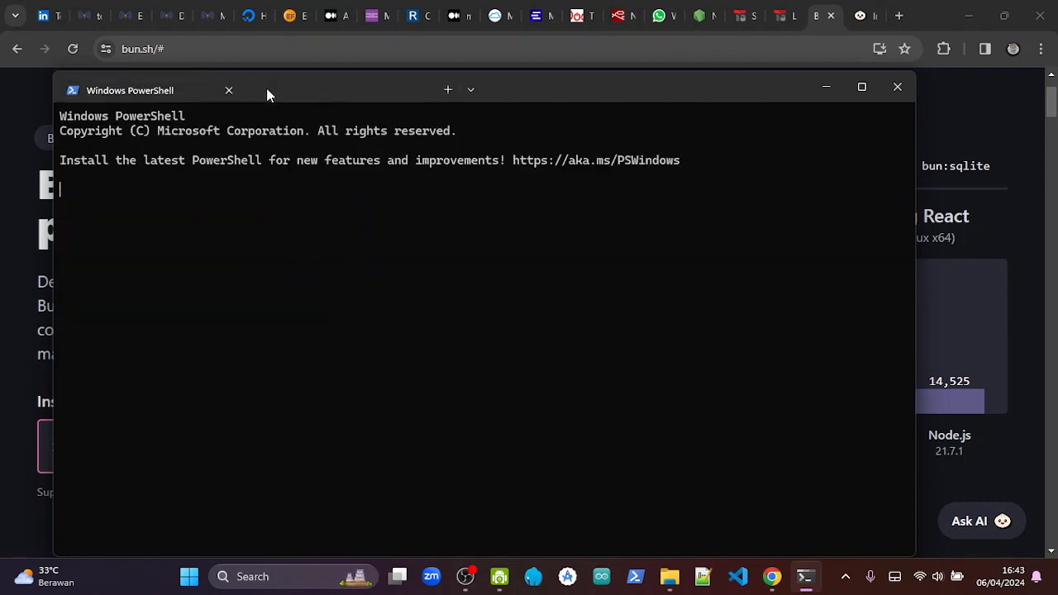
pyautogui.click(447, 89)
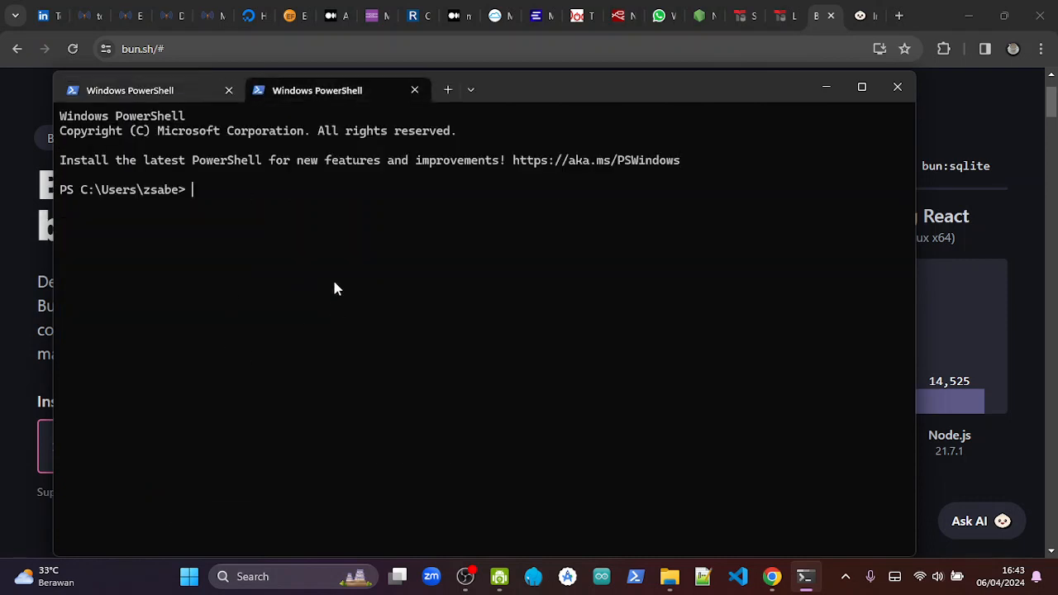
pyautogui.write('bun')
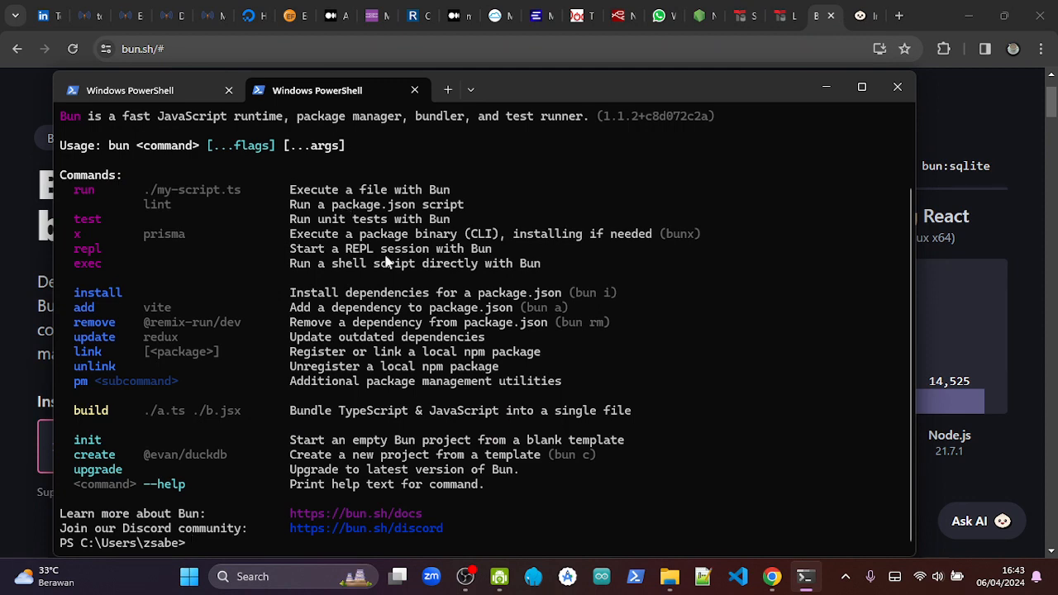
pyautogui.moveTo(345, 398)
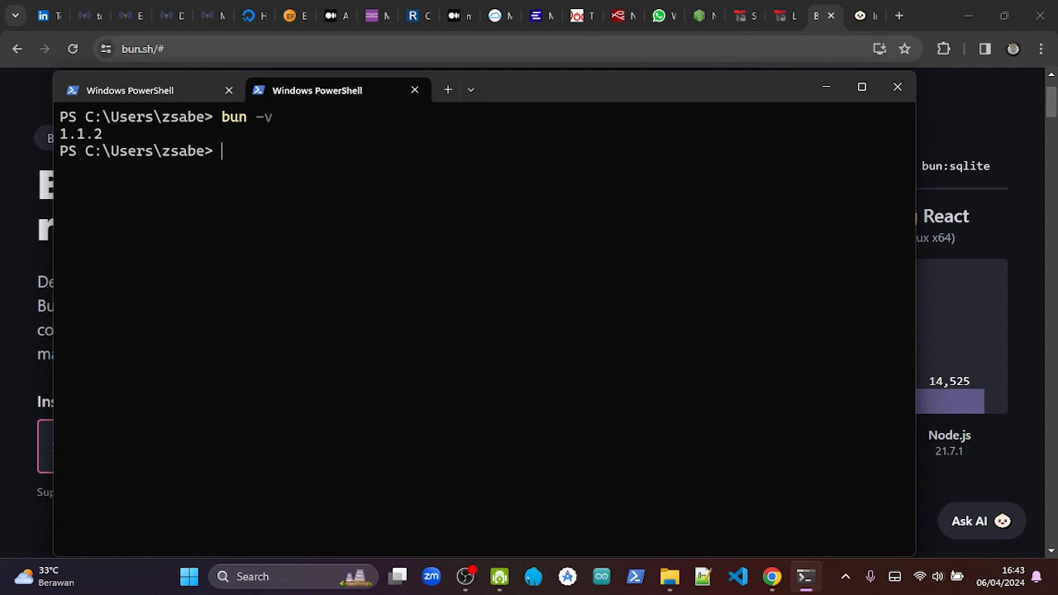
pyautogui.write('bun --')
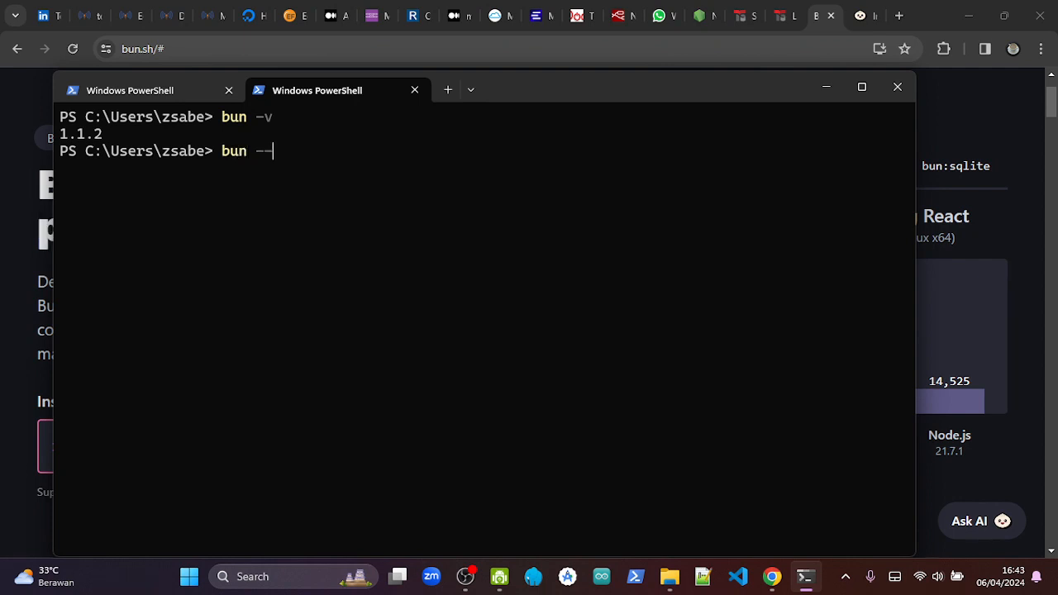
pyautogui.write('version')
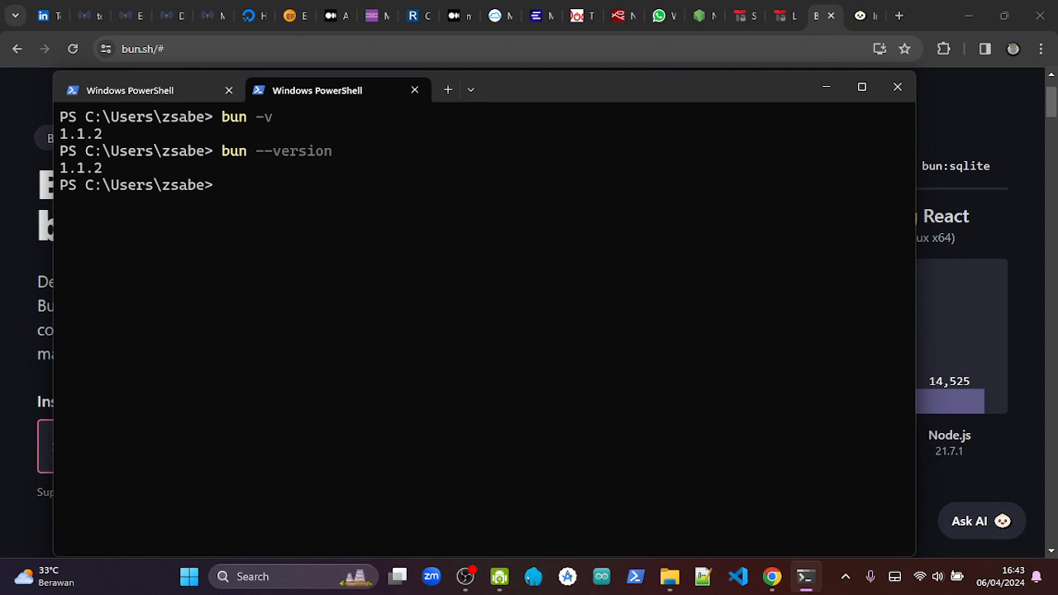
pyautogui.moveTo(378, 306)
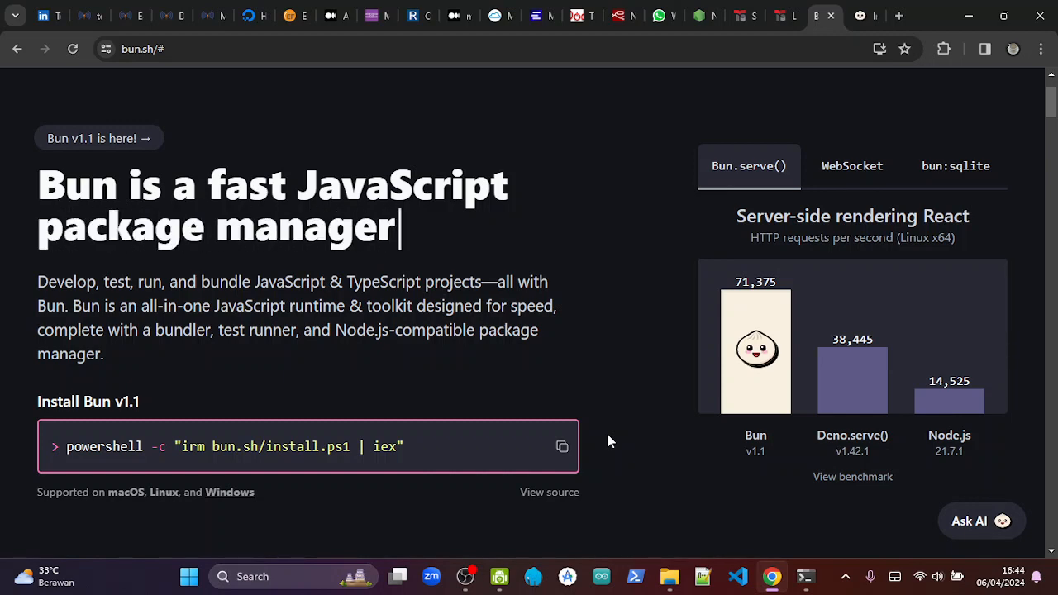
pyautogui.moveTo(693, 450)
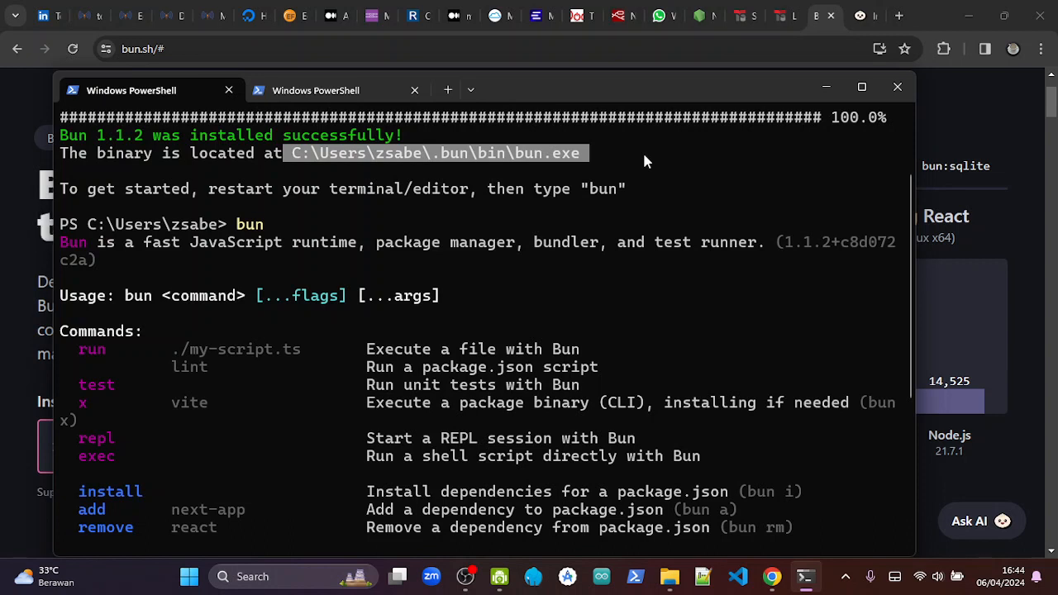
pyautogui.moveTo(469, 179)
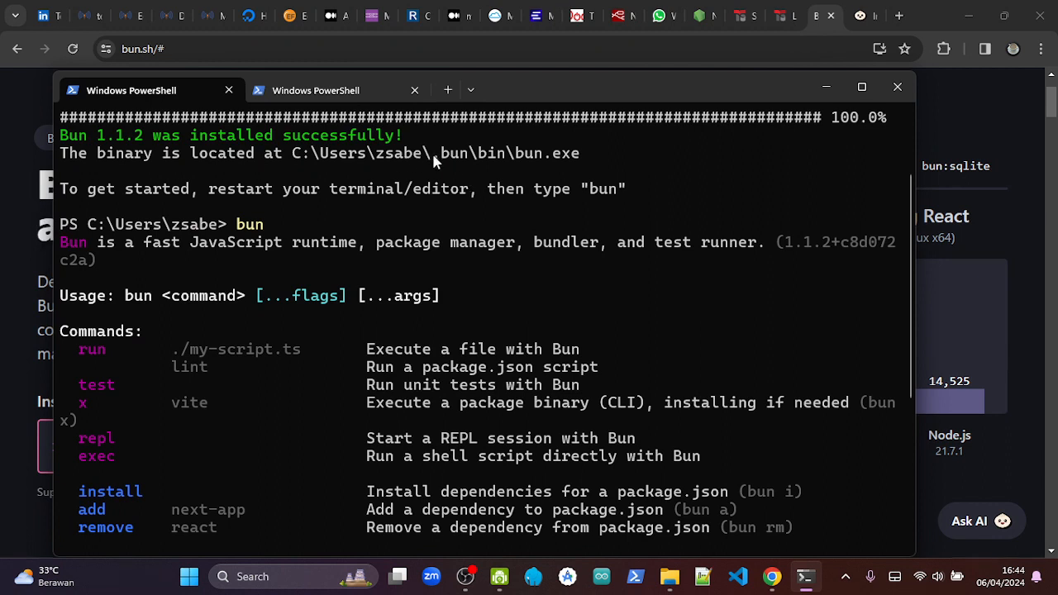
# Select the .bun\bin\bun.exe path and scroll to the end of the help output.
pyautogui.doubleClick(472, 153)
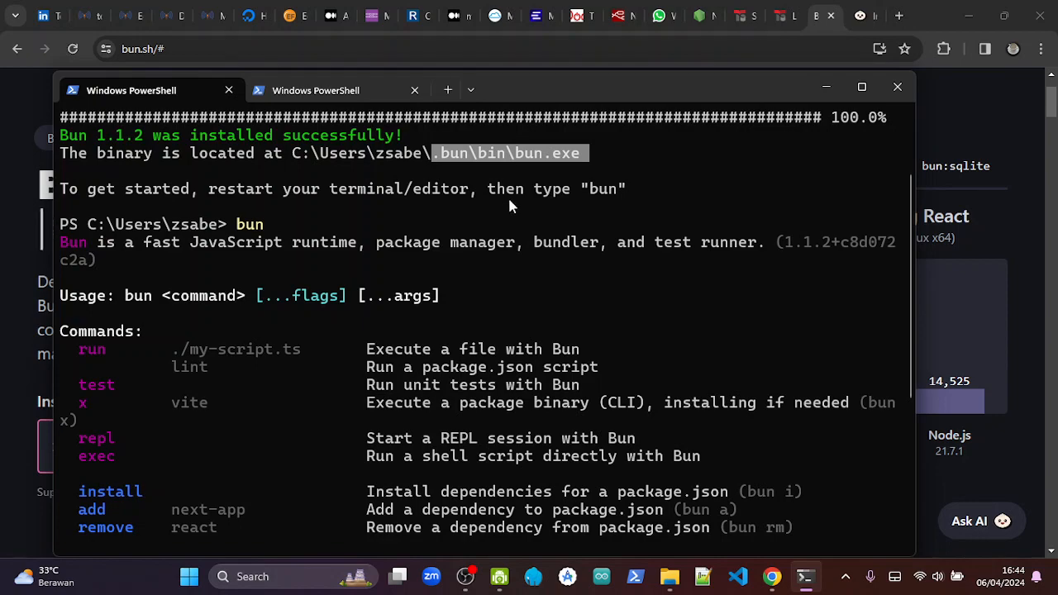
pyautogui.scroll(-3)
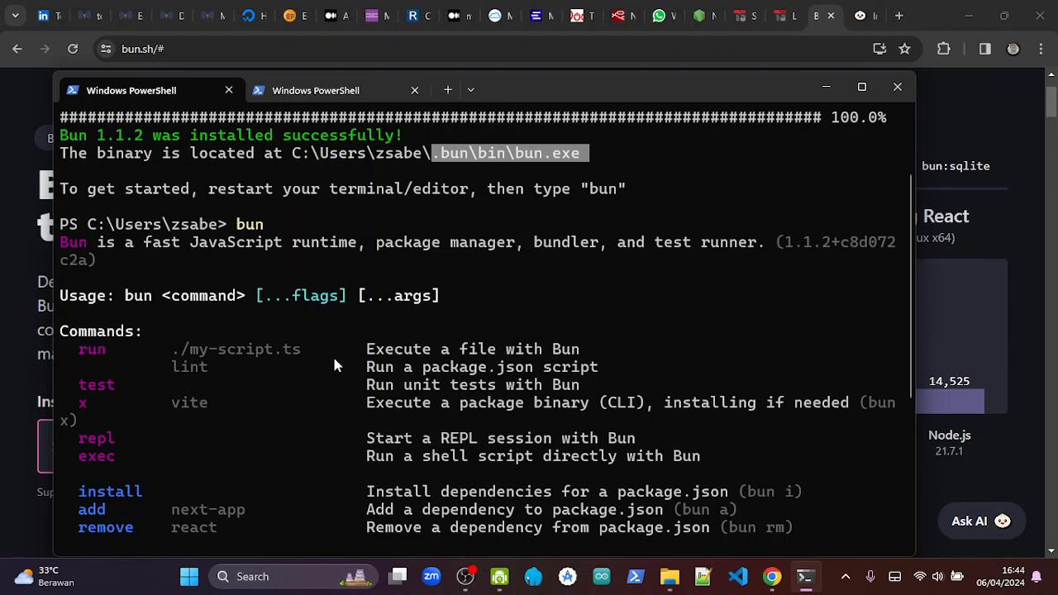
pyautogui.scroll(-3)
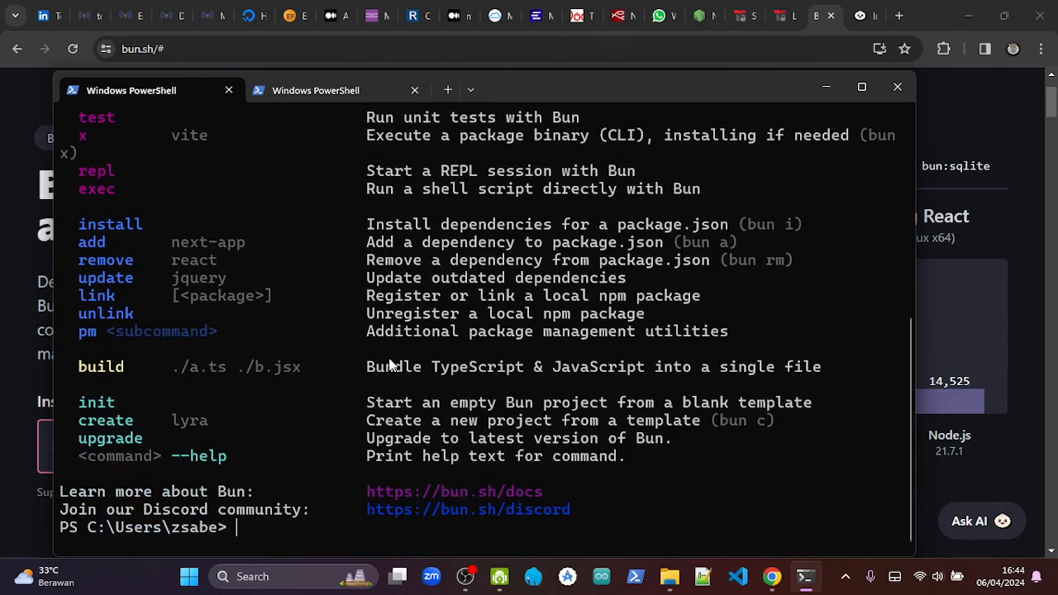
pyautogui.moveTo(308, 536)
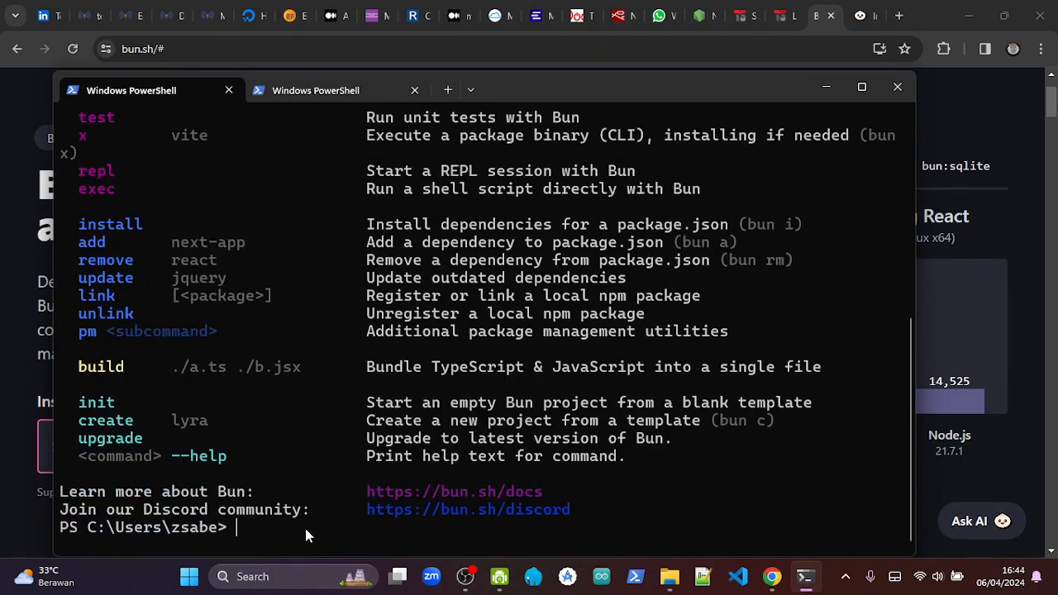